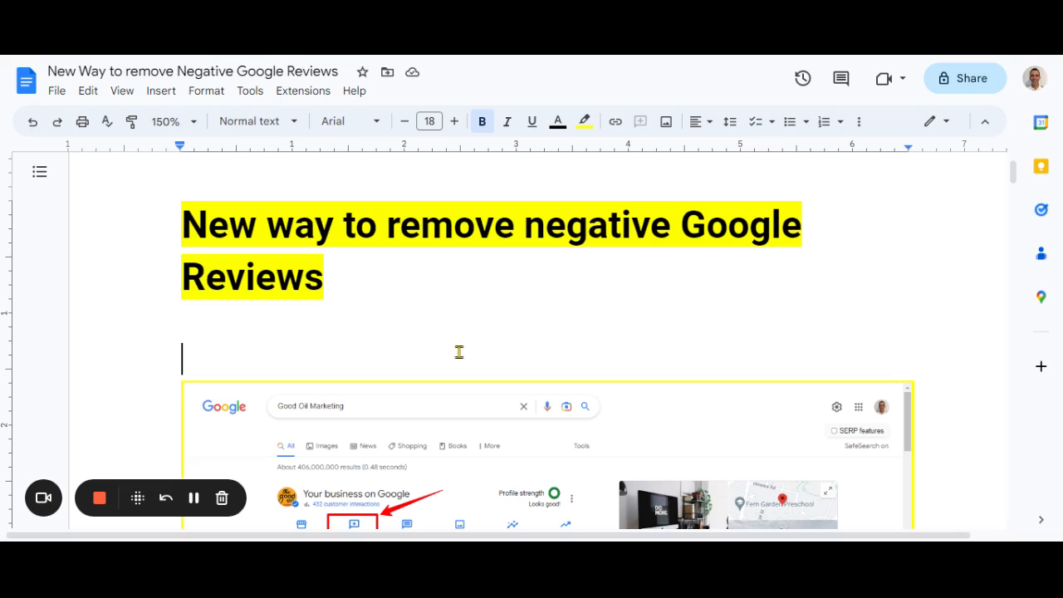
Scroll down to the first business profile screenshot with the arrow on Read reviews
scroll("down", 3)
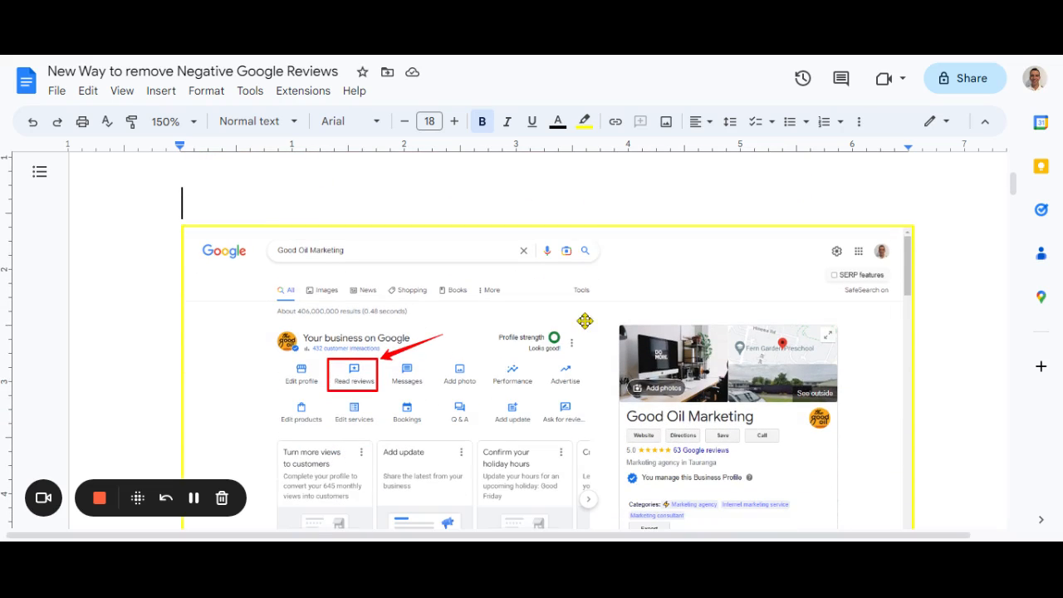
mouse_move(638, 367)
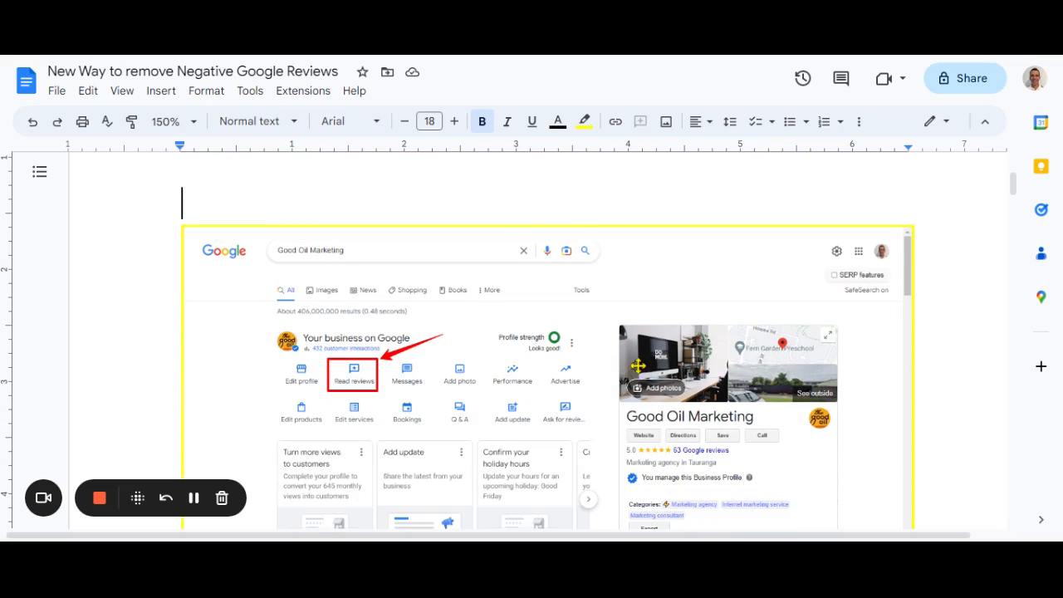
mouse_move(452, 302)
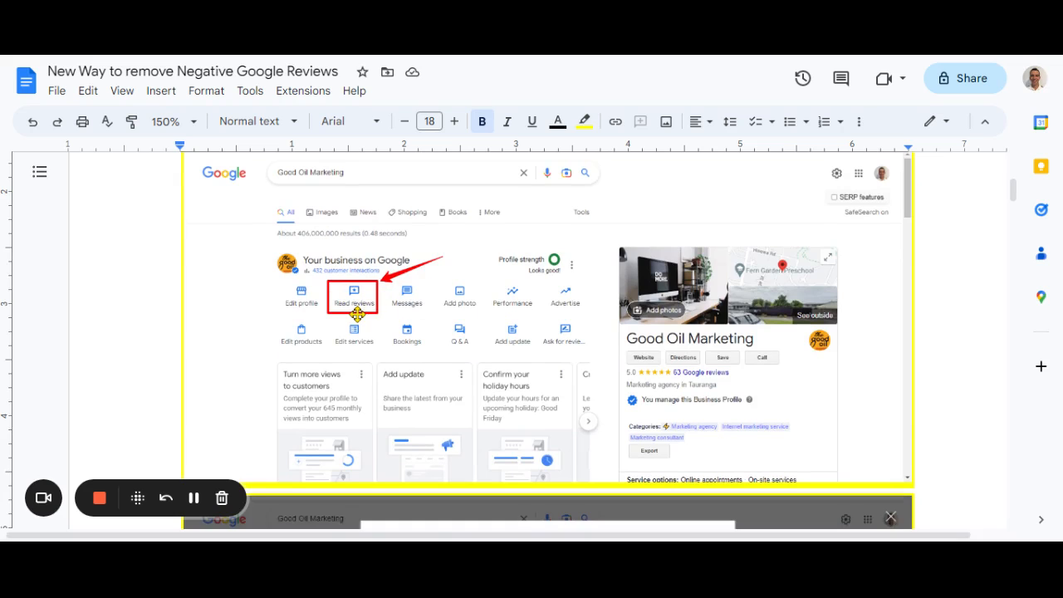
Scroll down to the Good Oil Marketing reviews screenshot with the arrow on the three-dot menu
left_click(352, 296)
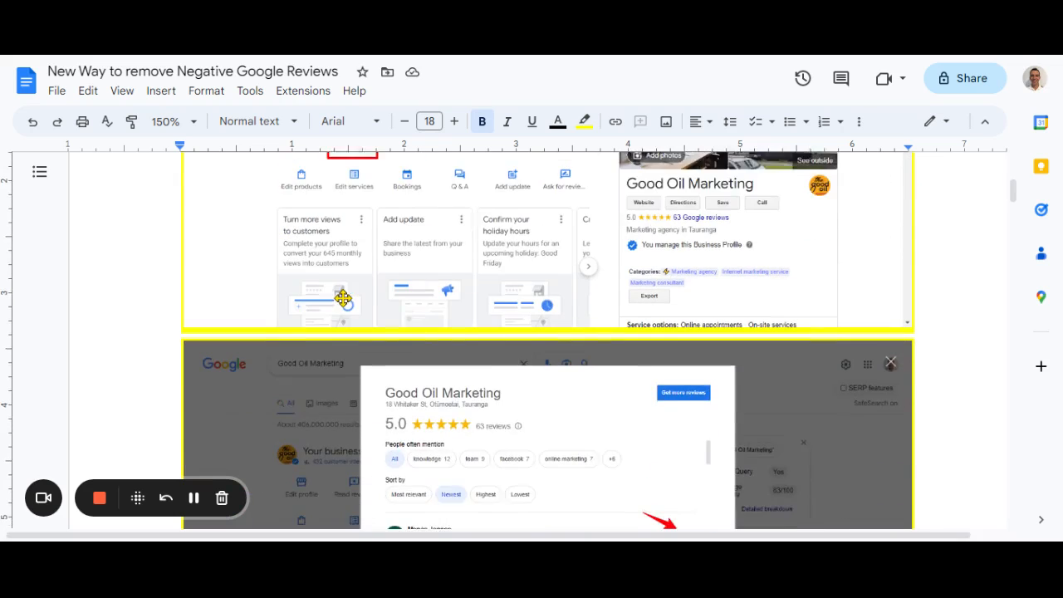
scroll("down", 3)
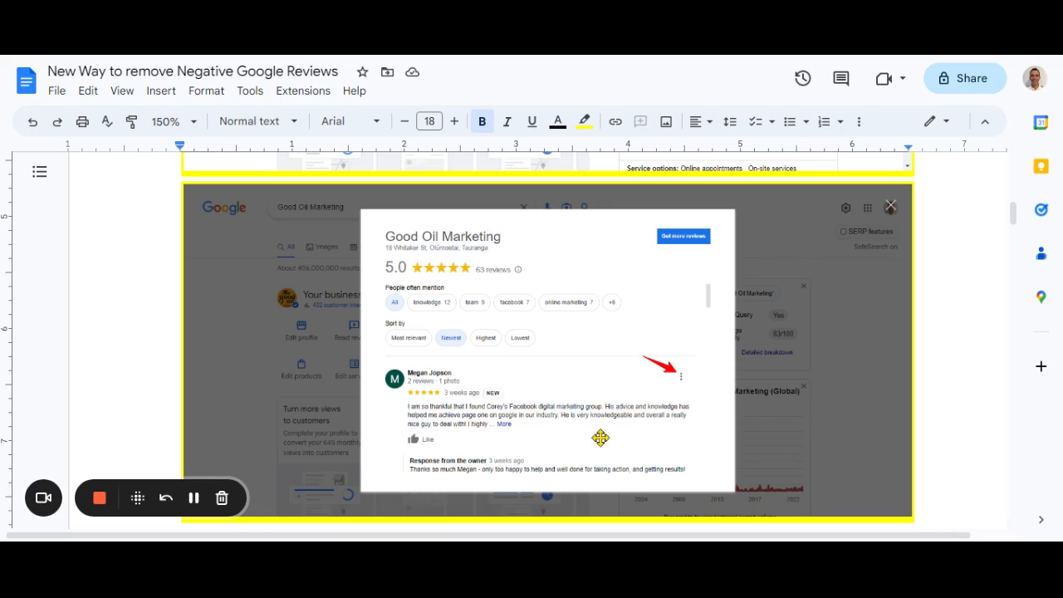
mouse_move(636, 375)
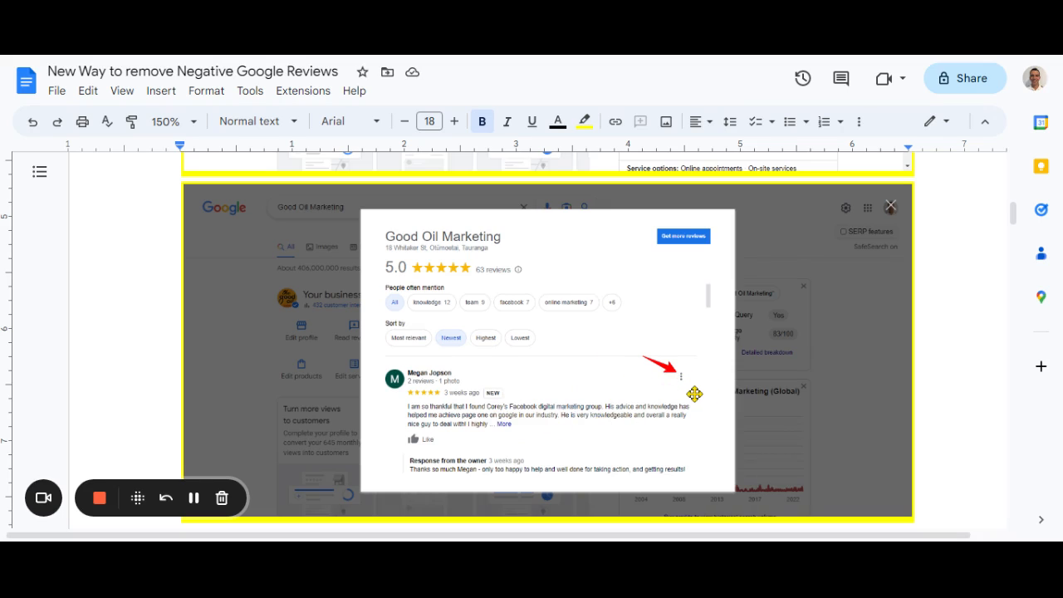
mouse_move(588, 433)
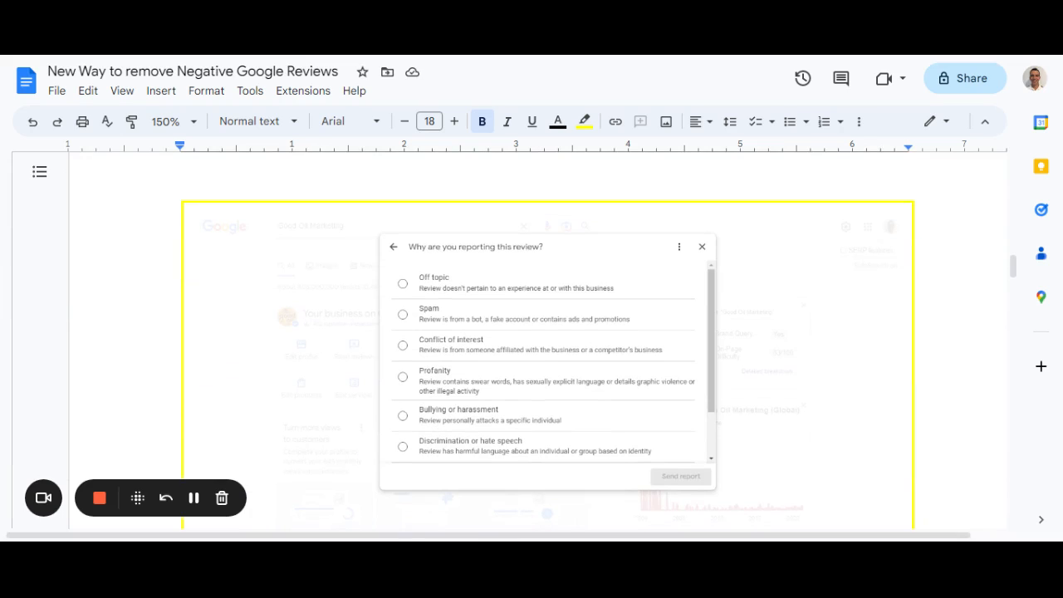
mouse_move(531, 285)
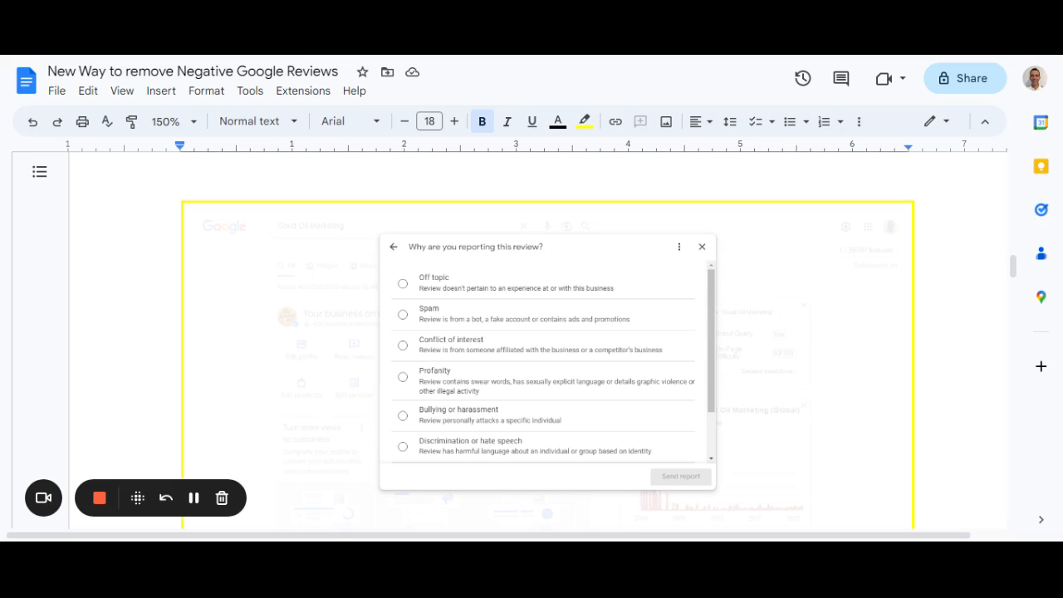
mouse_move(795, 279)
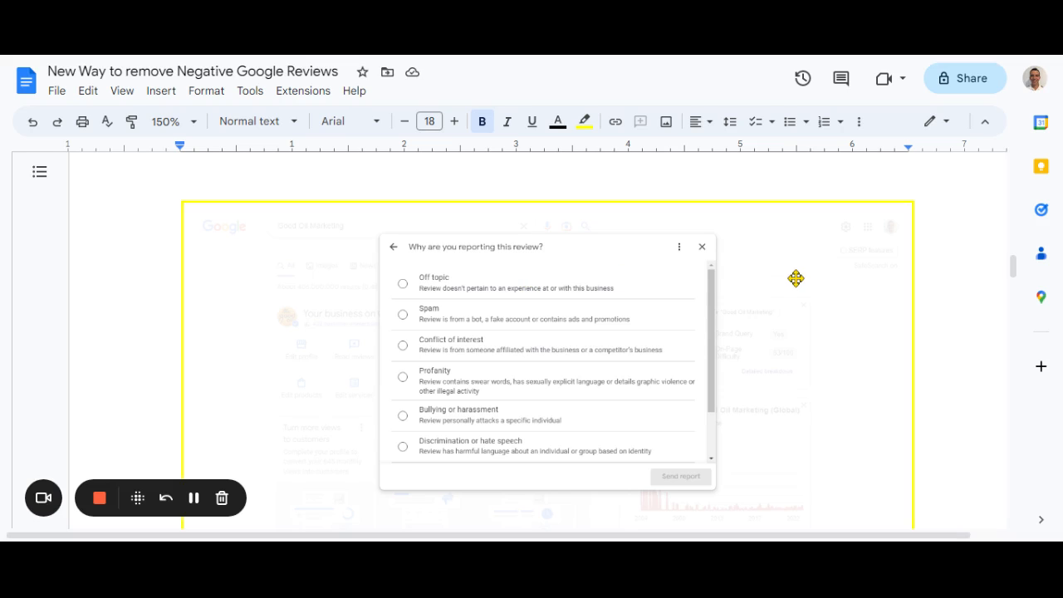
mouse_move(495, 393)
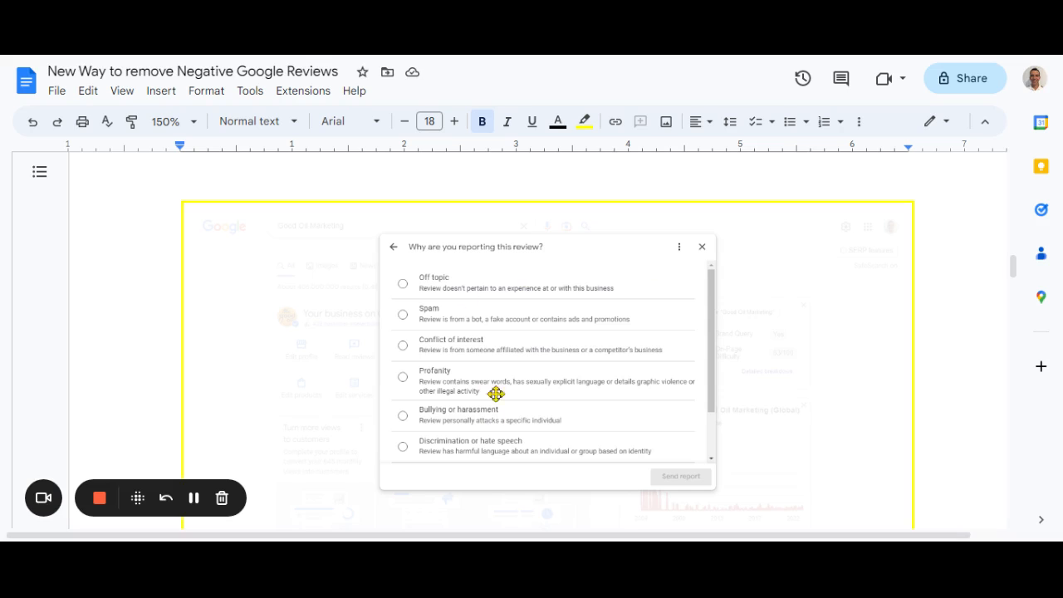
mouse_move(568, 352)
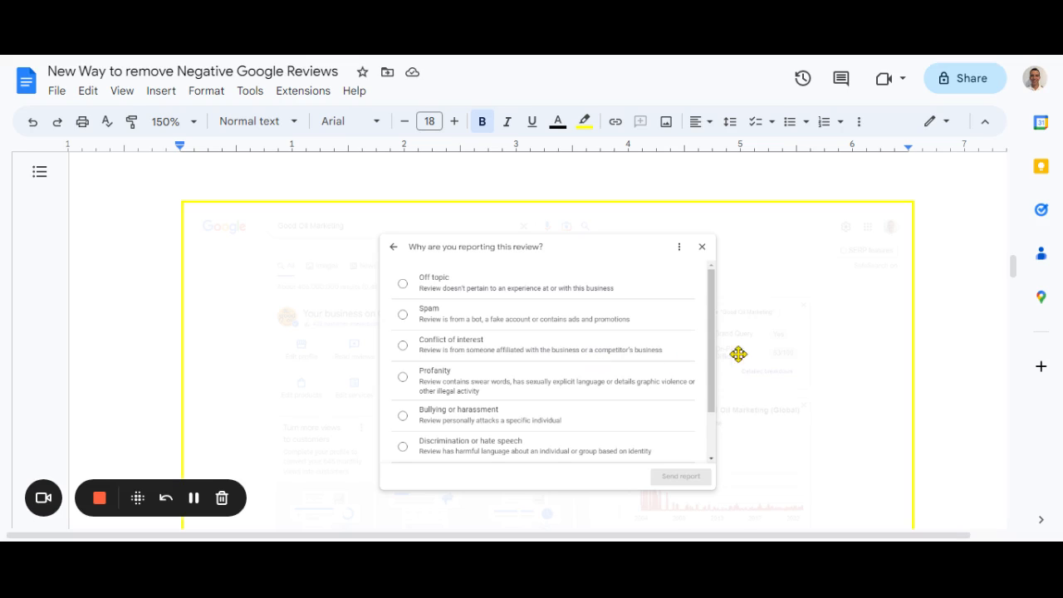
mouse_move(807, 369)
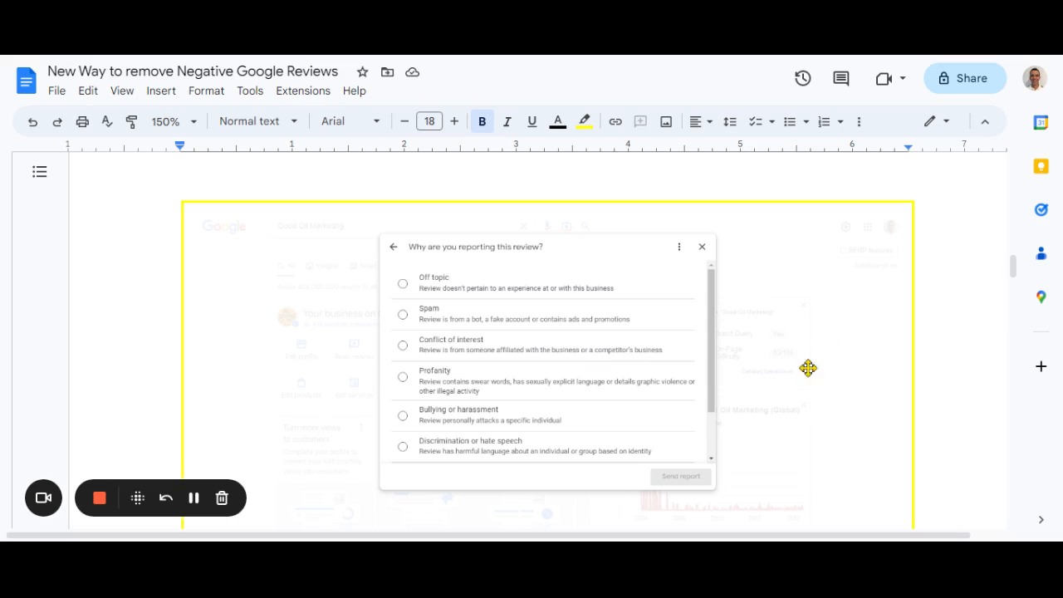
mouse_move(831, 326)
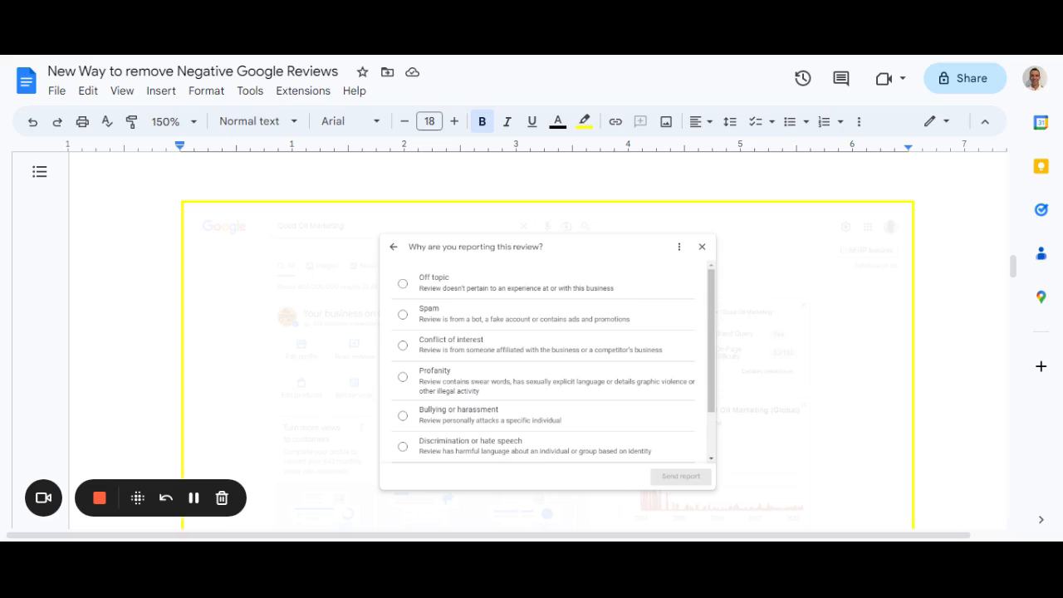
mouse_move(830, 329)
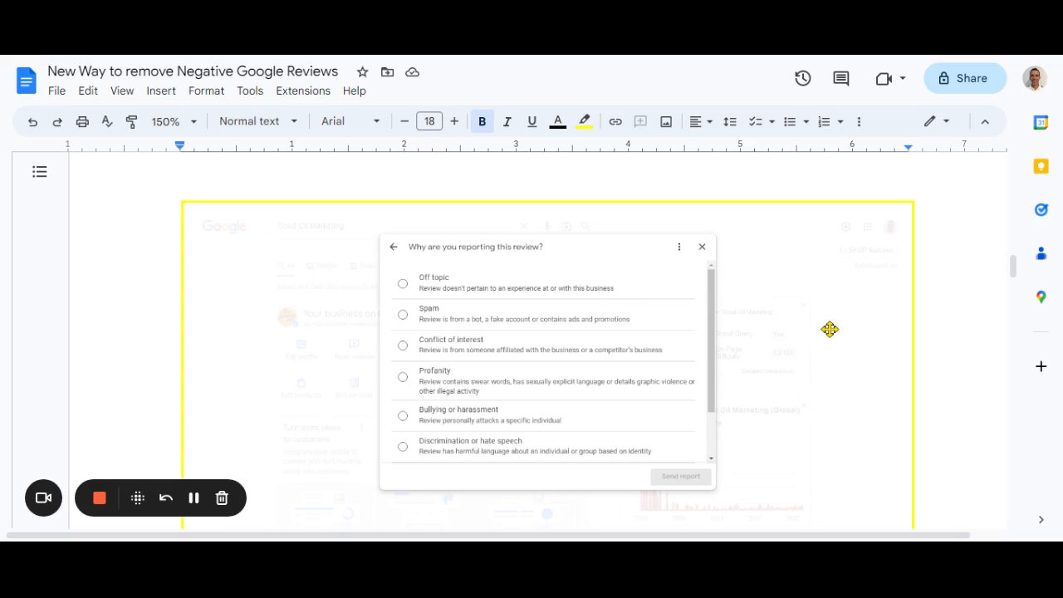
Scroll down to the 'Why are you reporting this review?' reasons screenshot
scroll("down", 3)
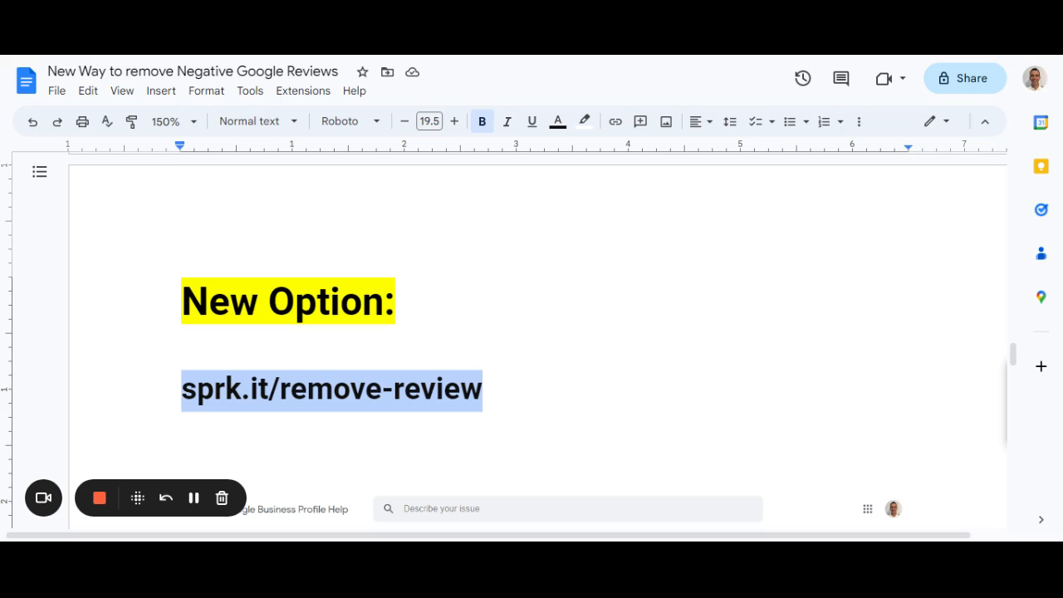
Scroll down to the 'New Option:' heading with the sprk.it/remove-review link
scroll("down", 3)
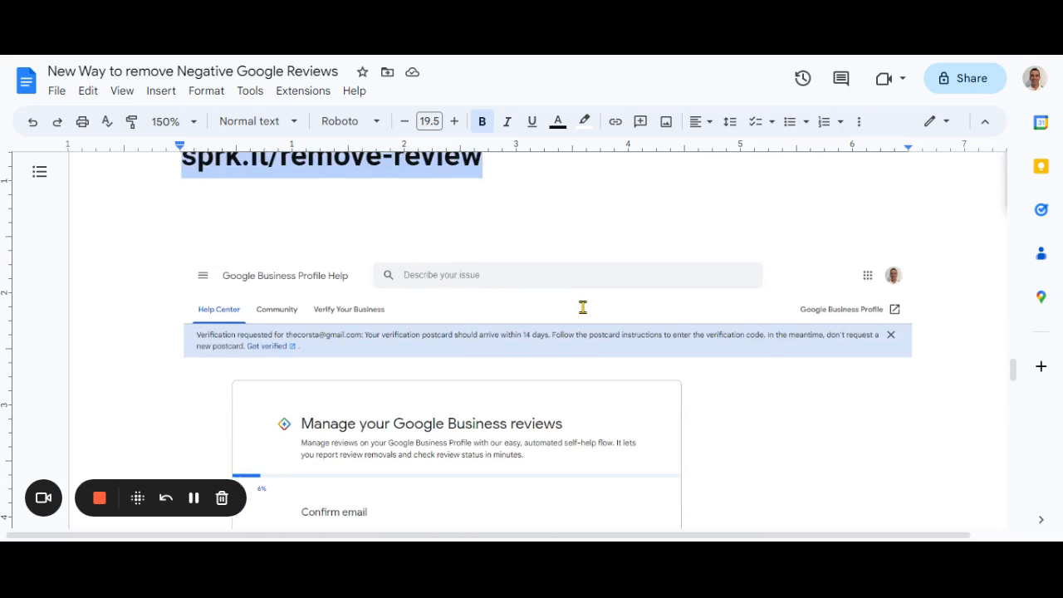
Scroll down to the 'Manage your Google Business reviews' Confirm email step screenshot
scroll("down", 3)
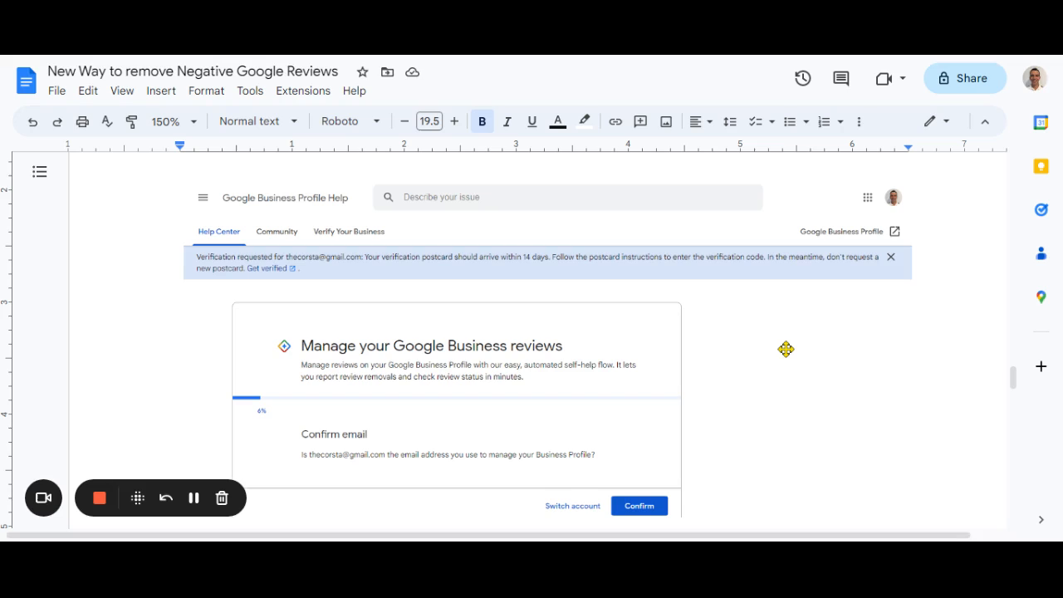
mouse_move(331, 203)
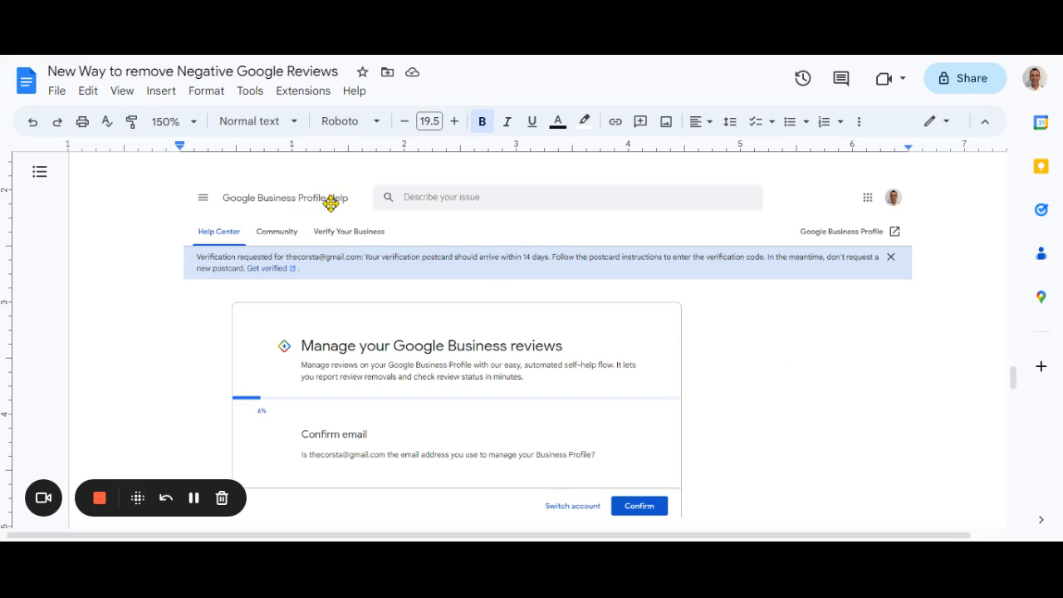
mouse_move(578, 307)
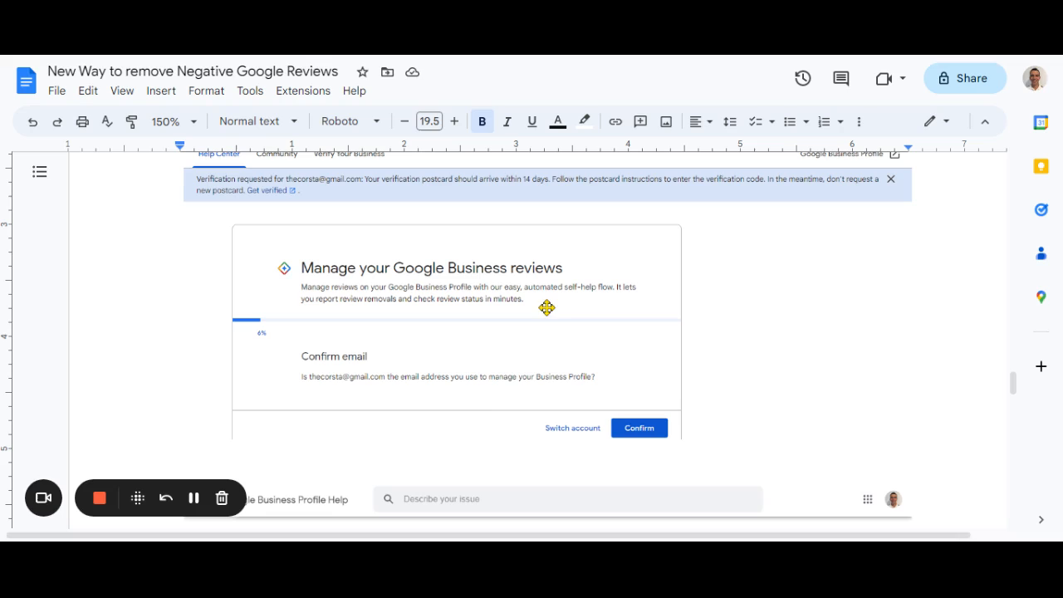
mouse_move(538, 412)
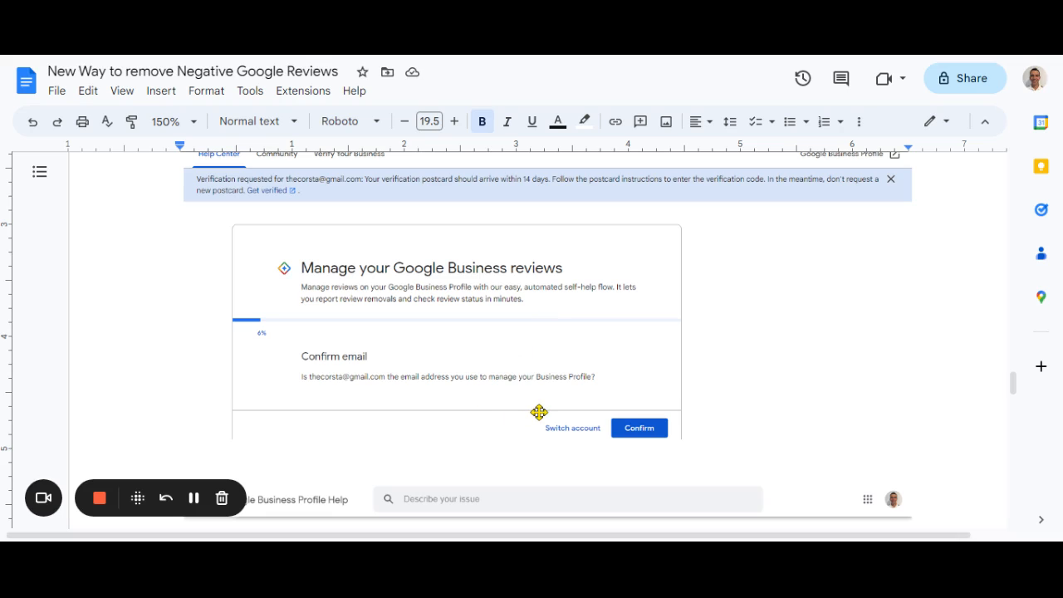
mouse_move(631, 425)
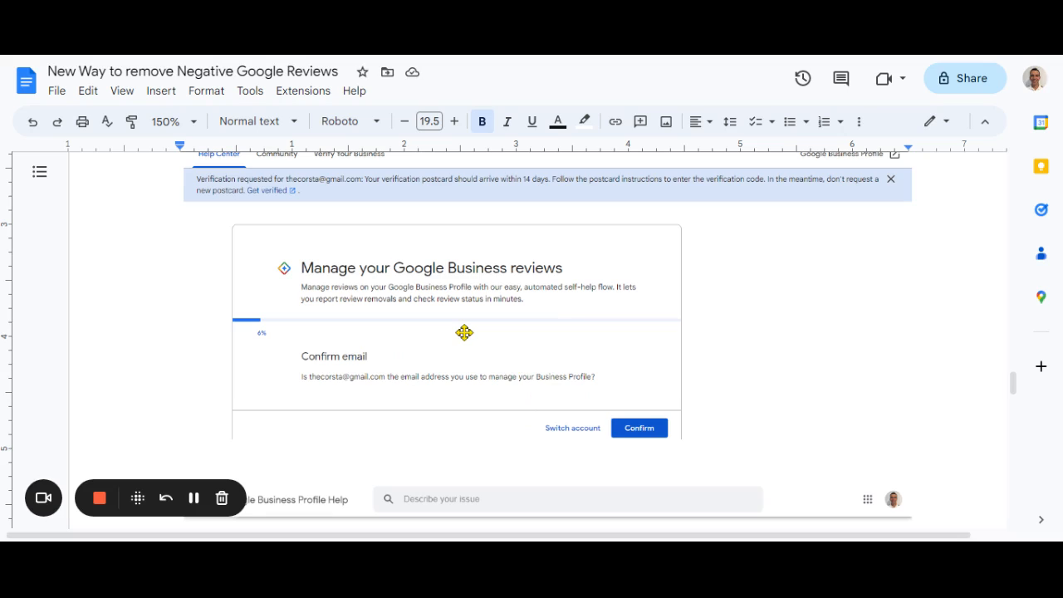
mouse_move(485, 312)
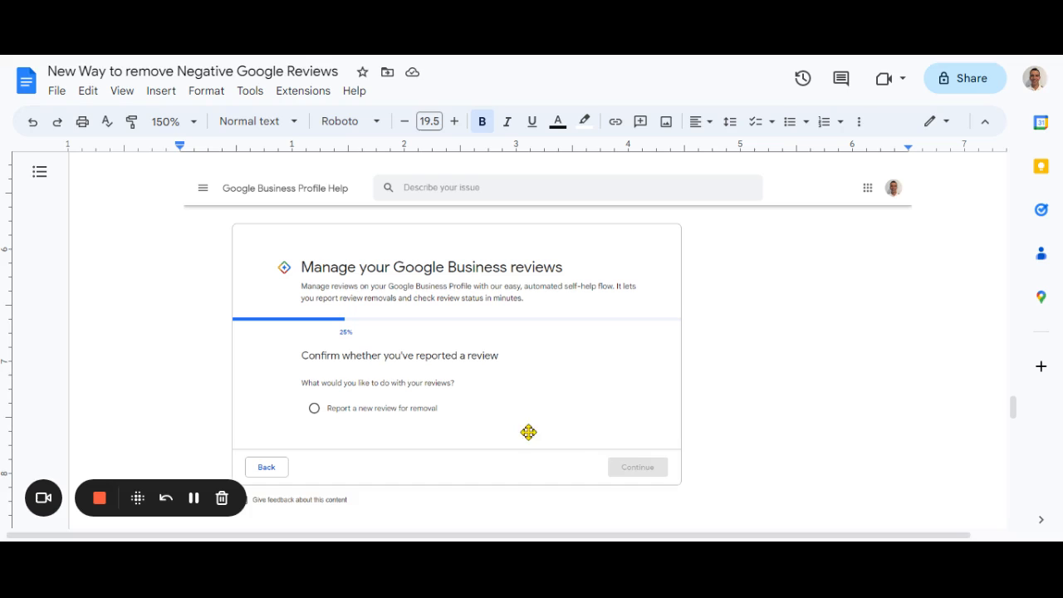
mouse_move(800, 337)
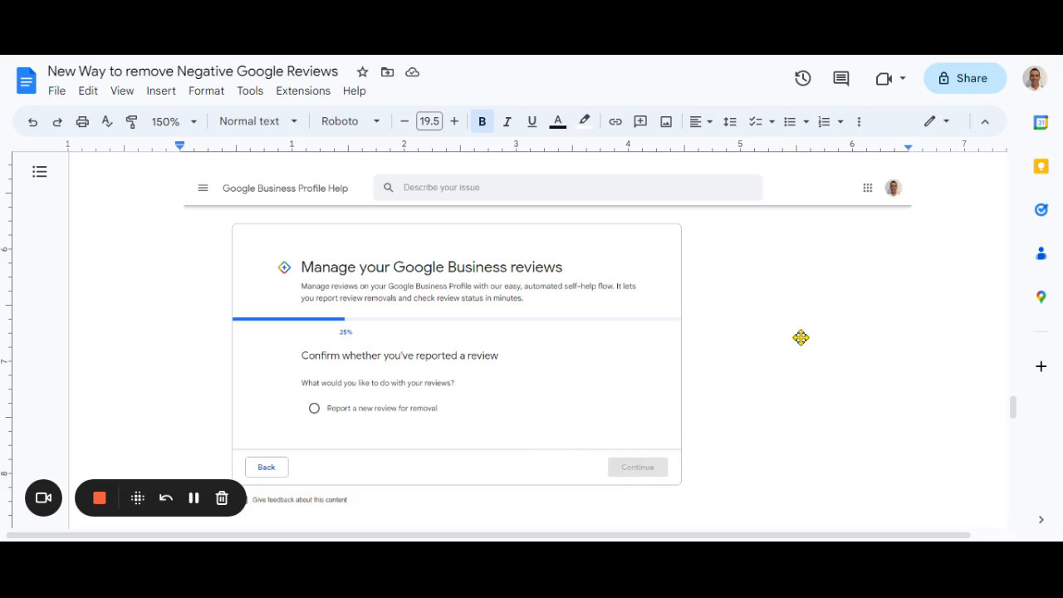
mouse_move(802, 336)
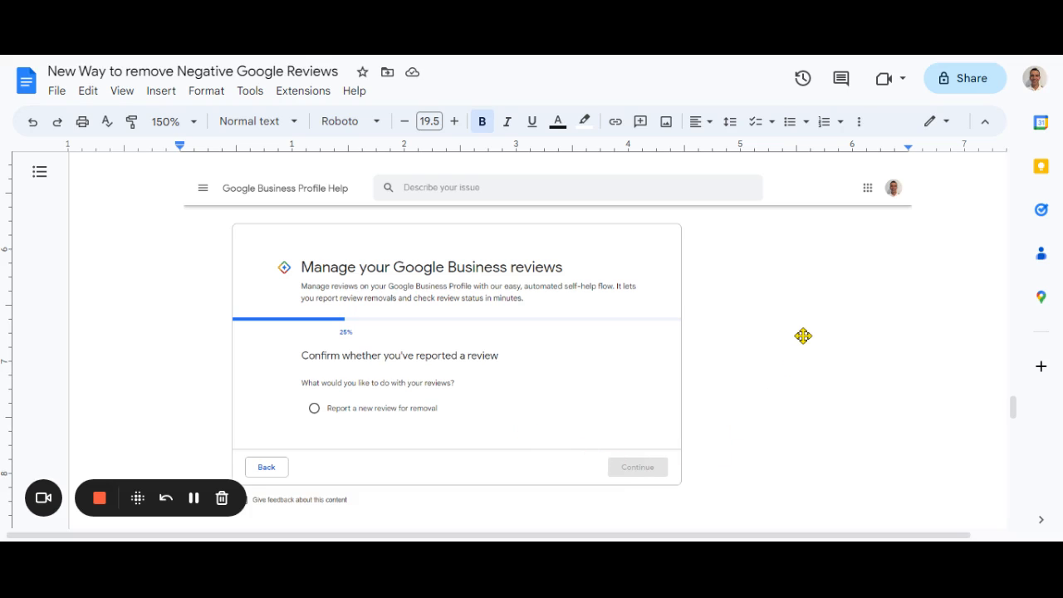
Scroll down to the 'Confirm whether you've reported a review' screenshot
scroll("down", 3)
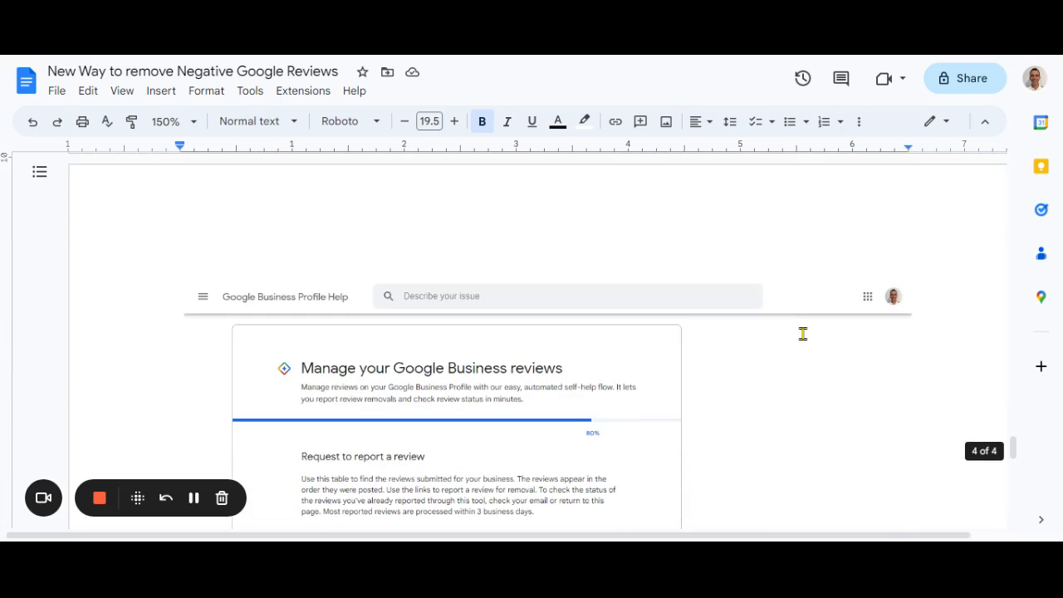
scroll("down", 3)
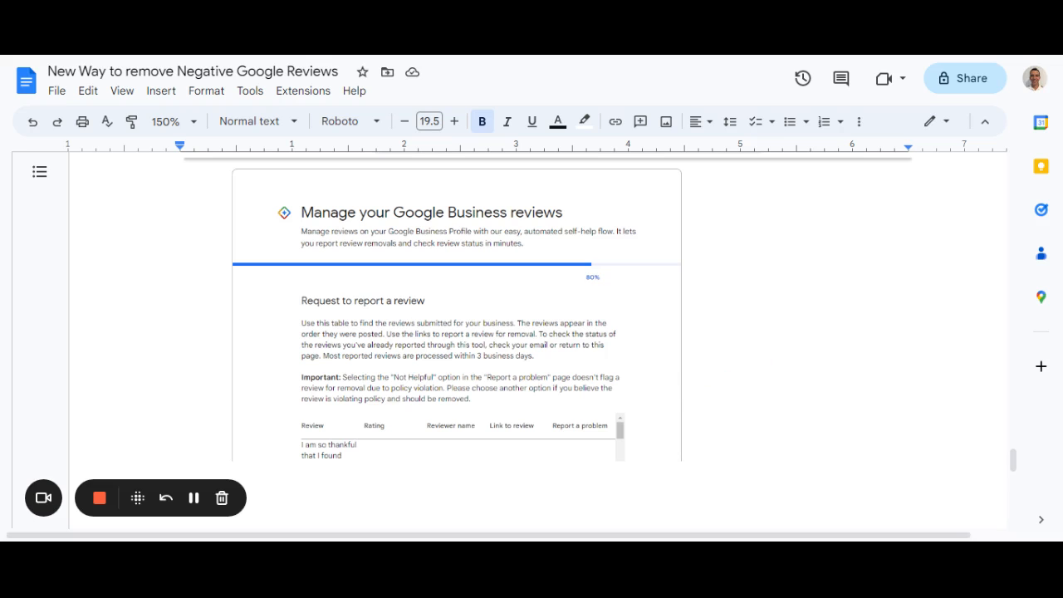
Scroll down to the 'Request to report a review' screenshot with its reviews table
scroll("down", 3)
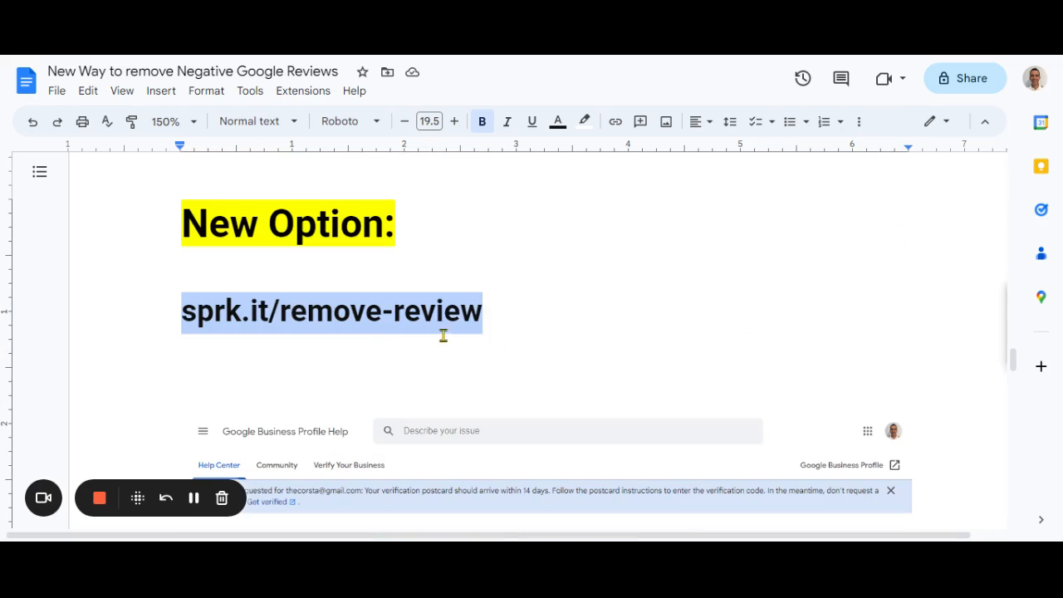
mouse_move(522, 311)
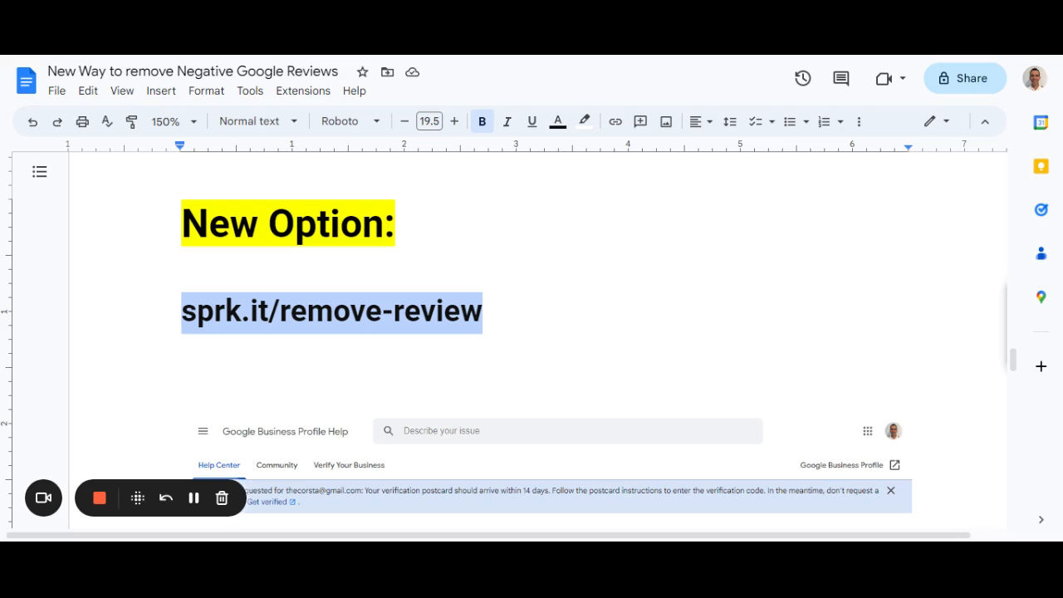
mouse_move(809, 275)
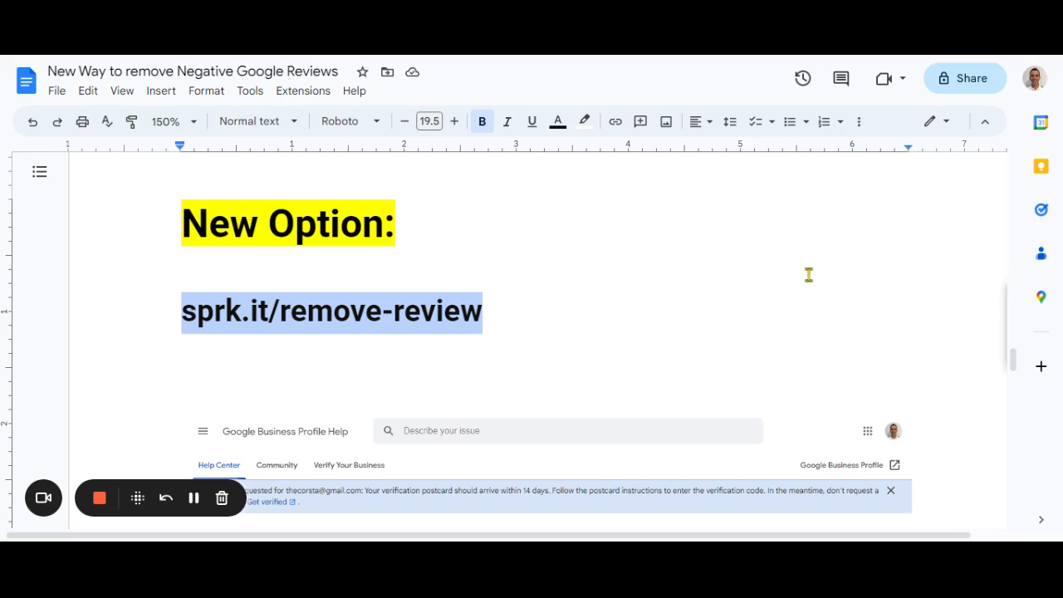
mouse_move(791, 295)
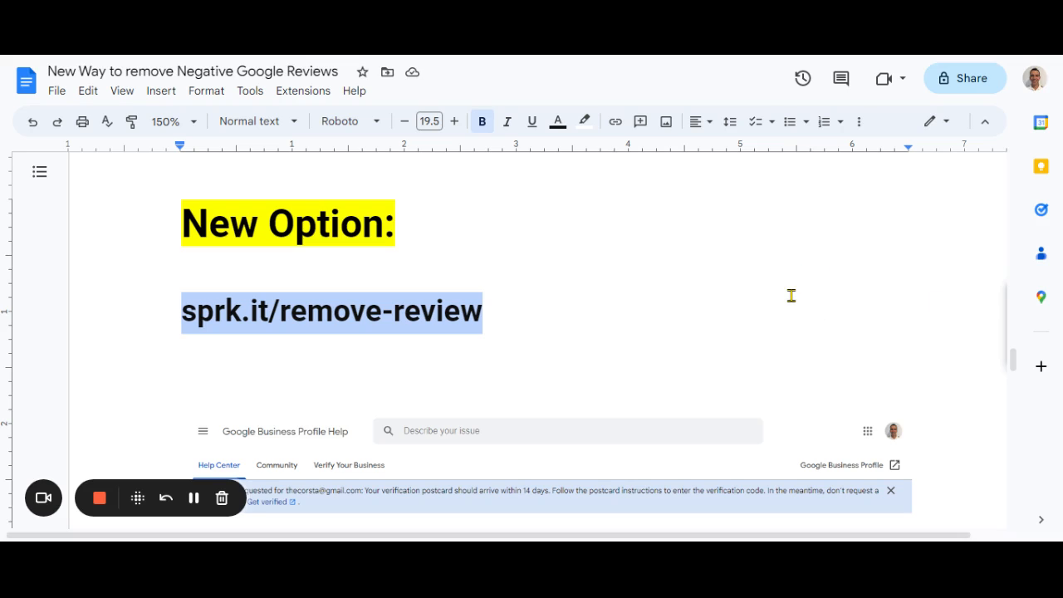